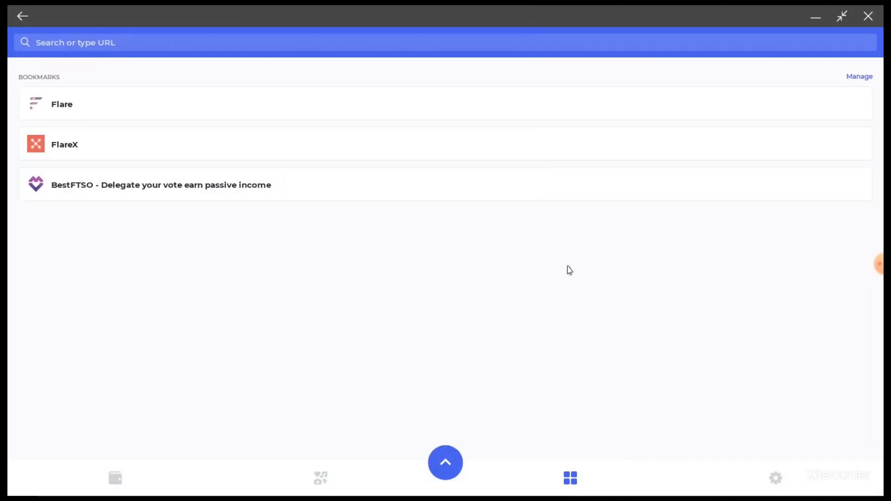
mouse_move(245, 187)
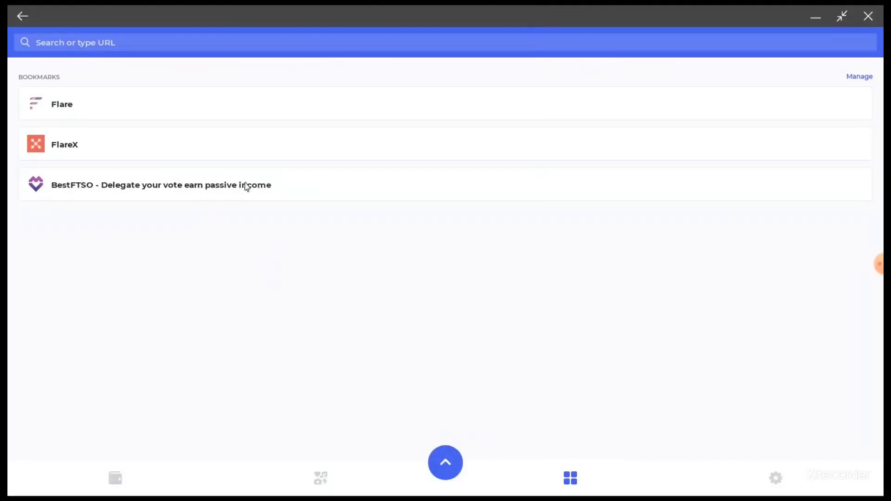
mouse_move(62, 199)
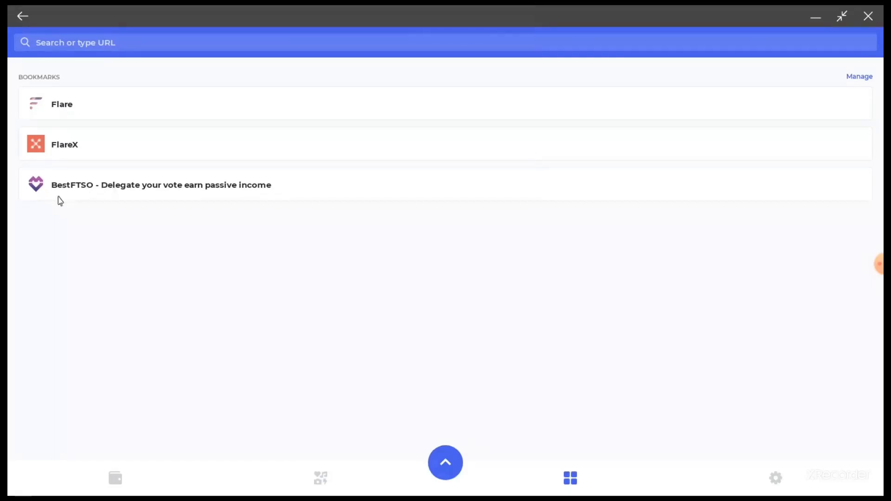
mouse_move(59, 212)
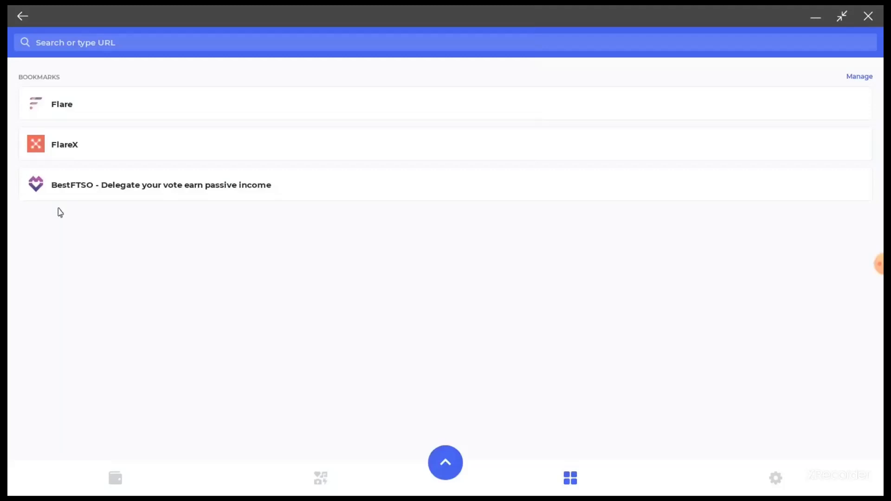
mouse_move(62, 219)
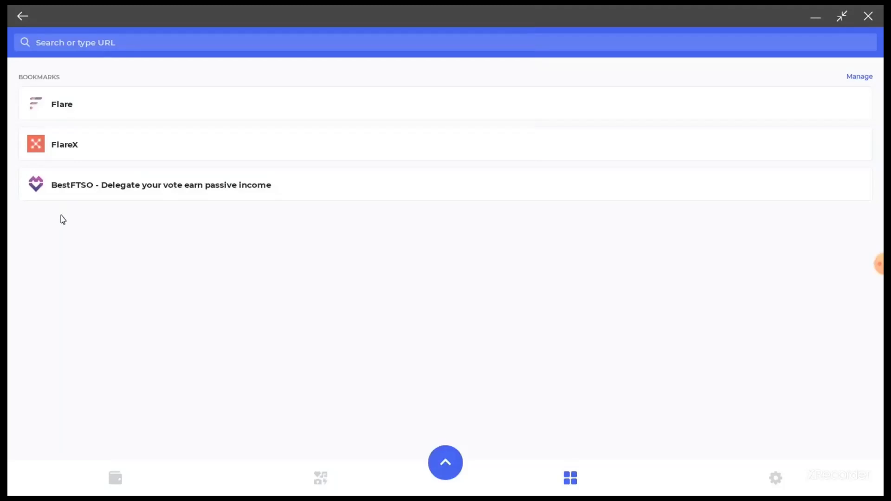
mouse_move(205, 272)
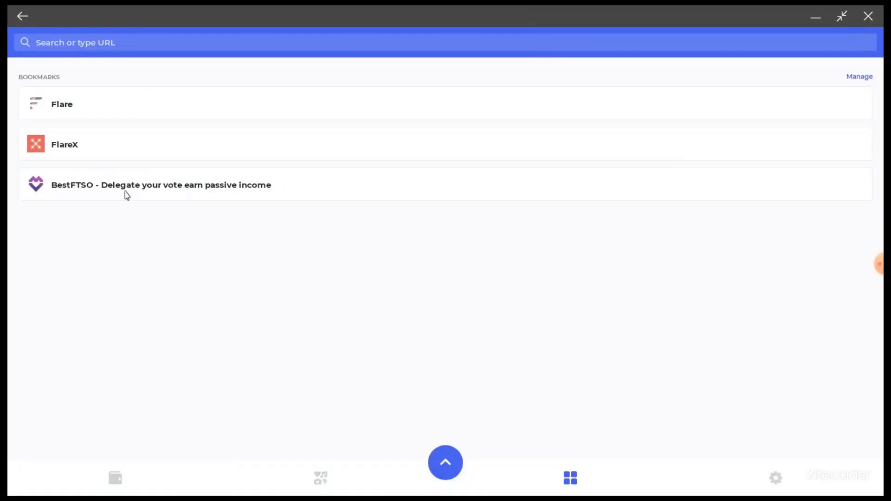
Load the BestFTSO site from its bookmark to reach the NFTp contract address
left_click(160, 184)
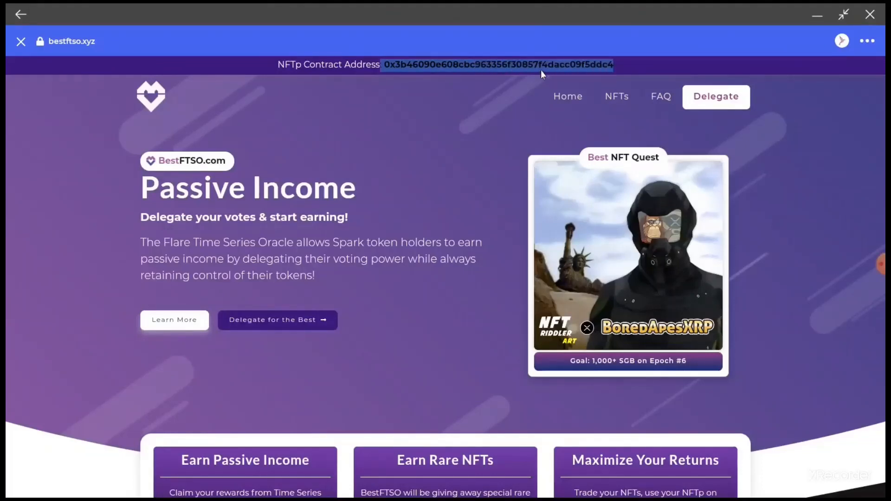
mouse_move(565, 80)
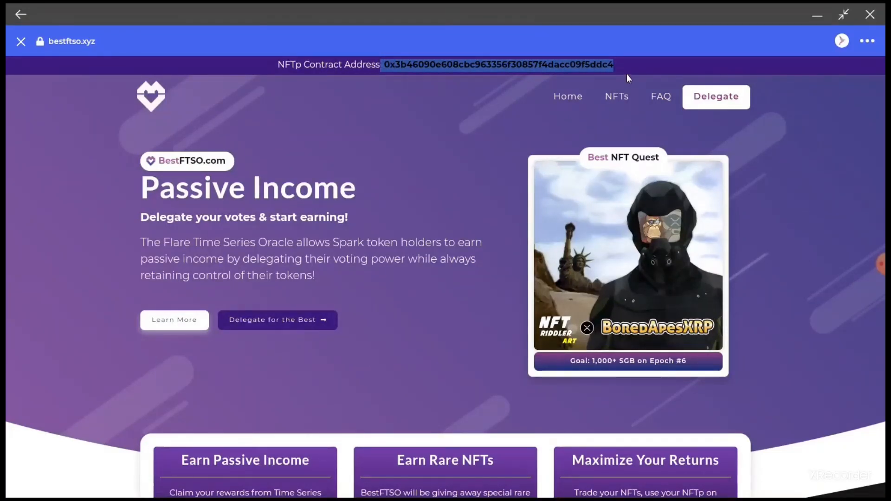
mouse_move(637, 65)
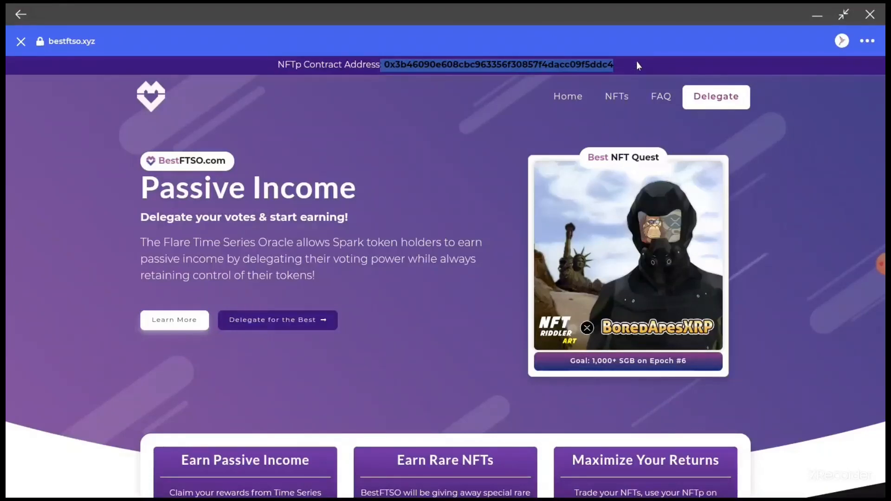
mouse_move(551, 78)
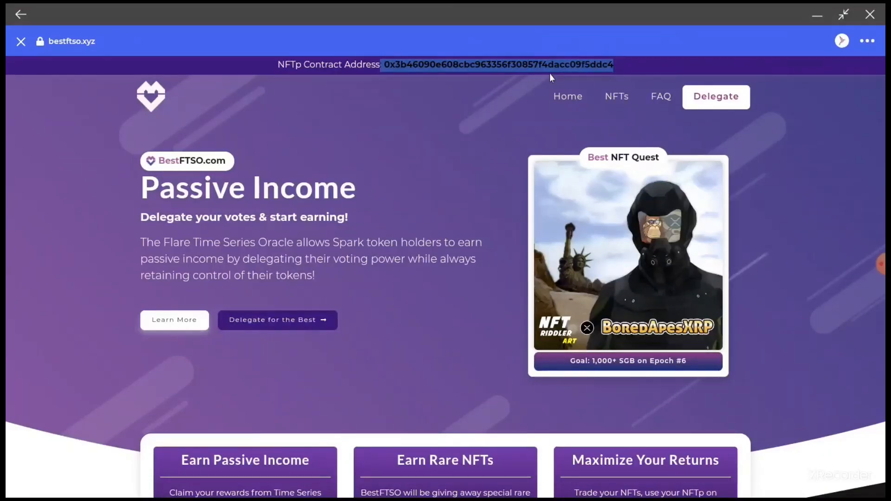
mouse_move(647, 67)
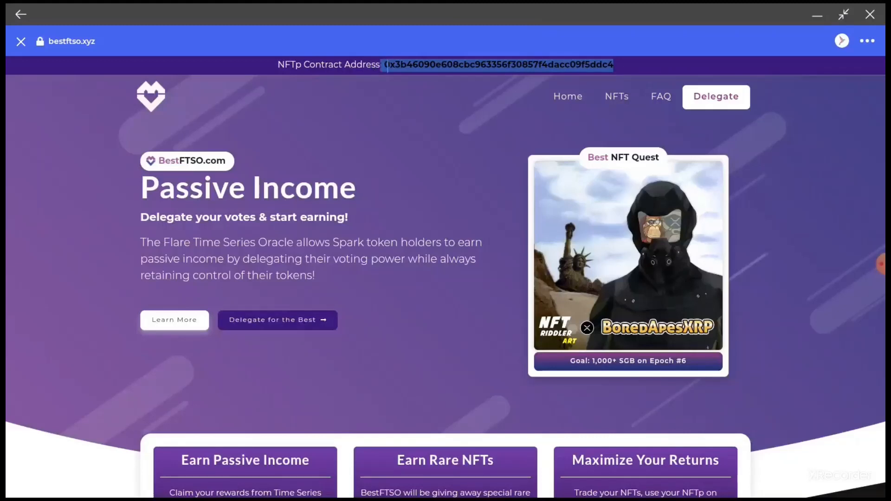
mouse_move(634, 80)
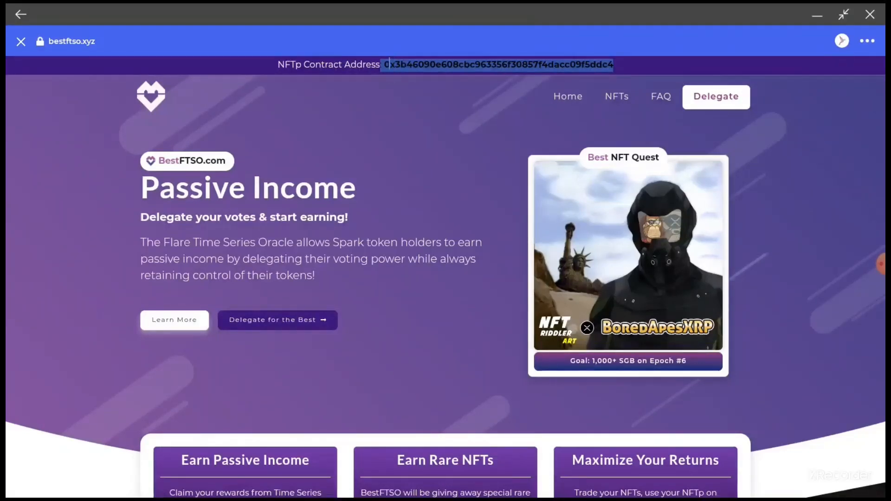
mouse_move(392, 130)
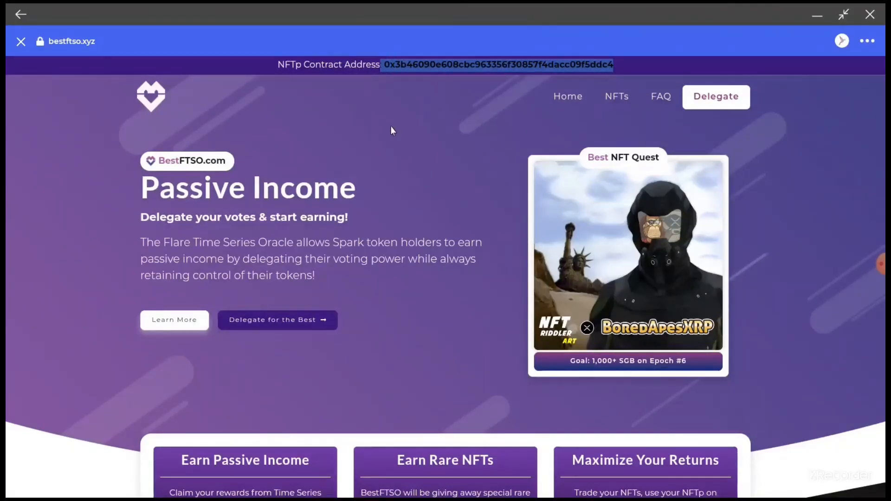
mouse_move(115, 86)
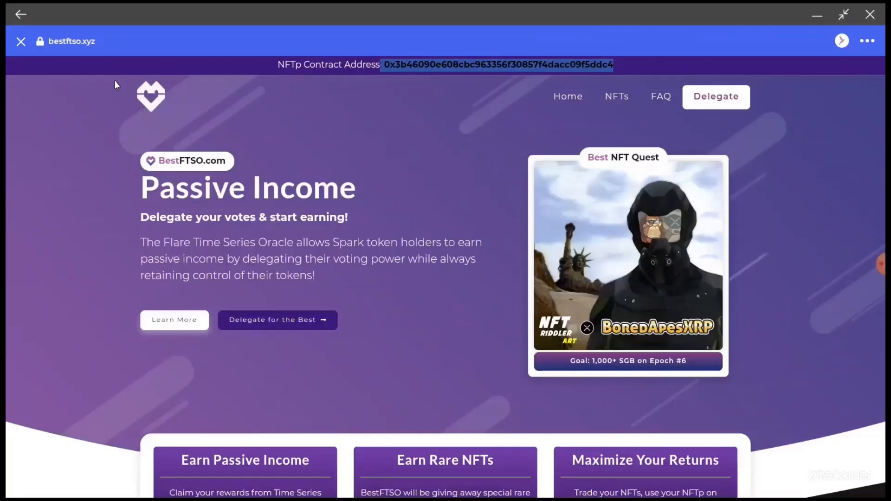
mouse_move(262, 40)
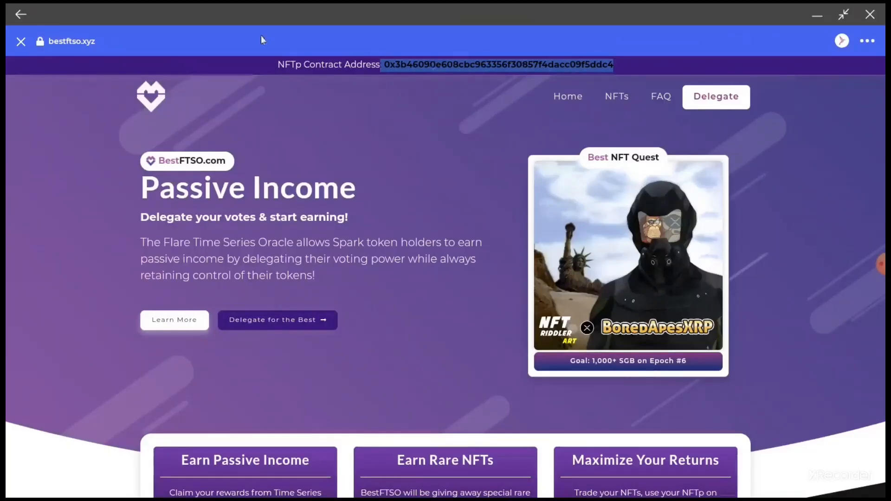
Close the BestFTSO page and show the Receive coin list scrolled to the bottom
left_click(20, 41)
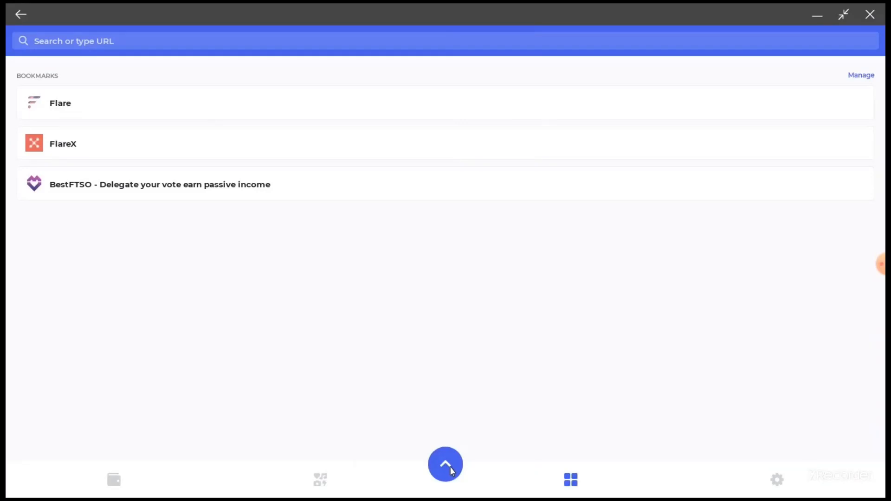
left_click(444, 464)
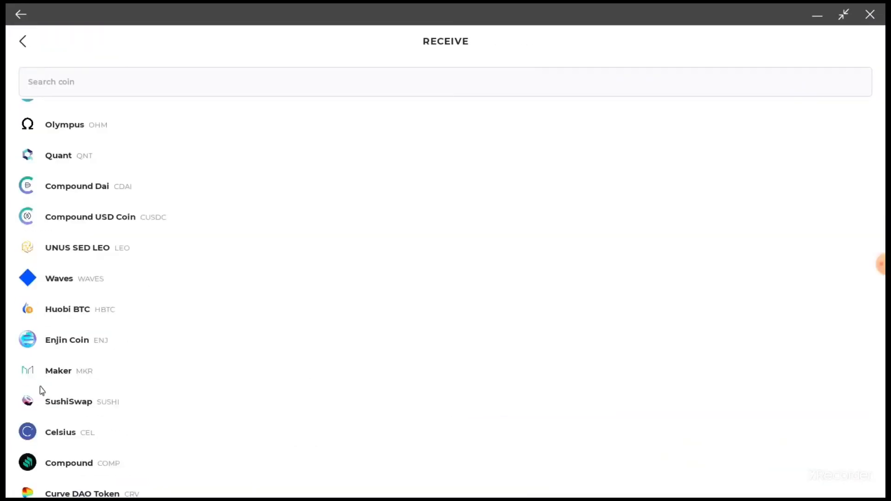
scroll("down", 3)
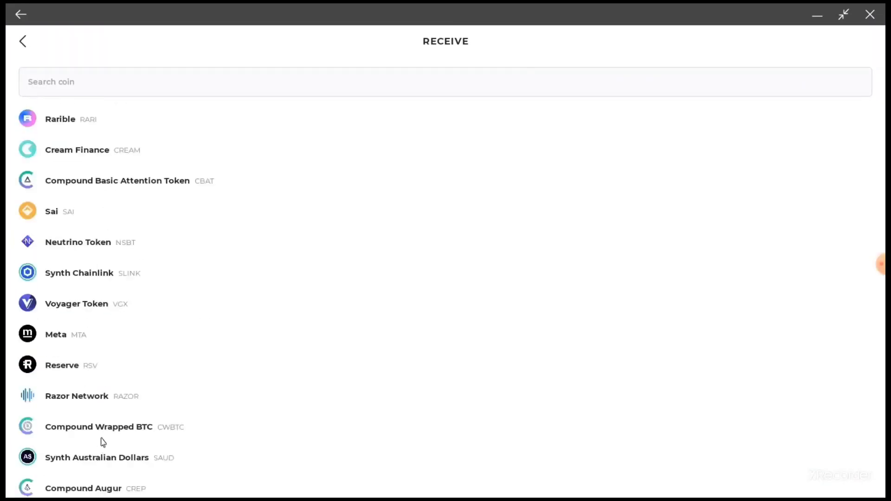
scroll("down", 3)
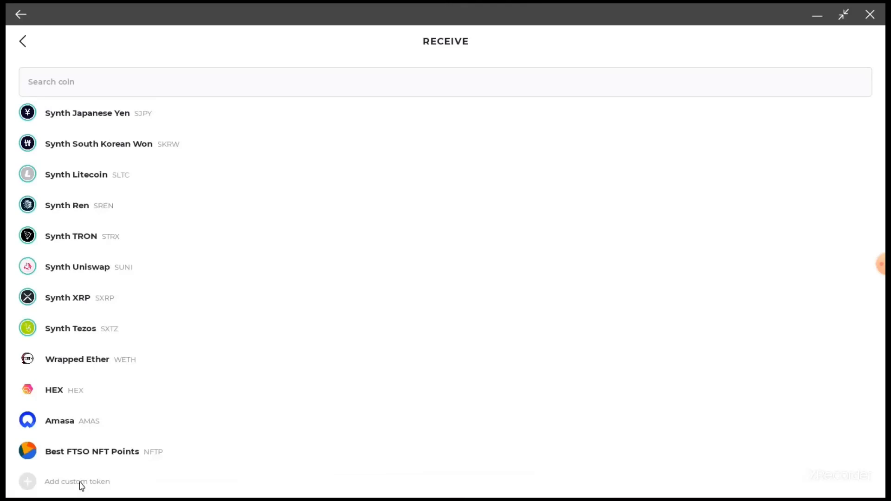
Add a custom token on Songbird by pasting the NFTp contract address and looking it up
left_click(77, 482)
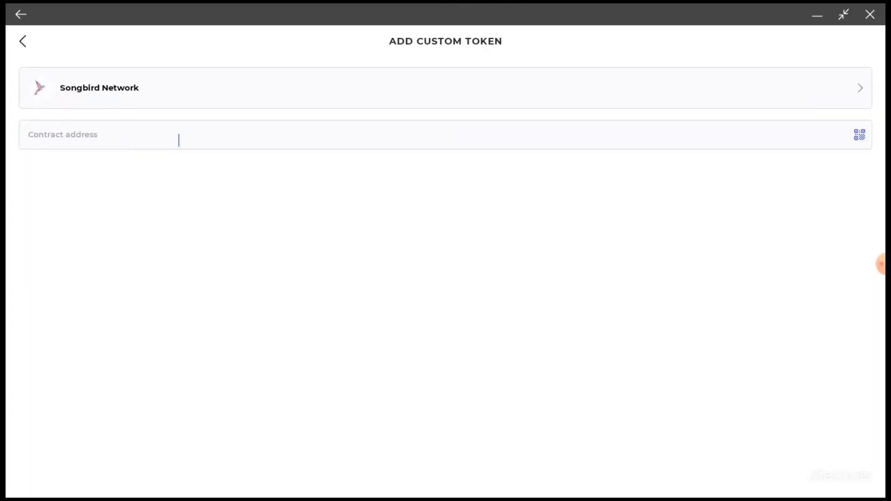
right_click(113, 134)
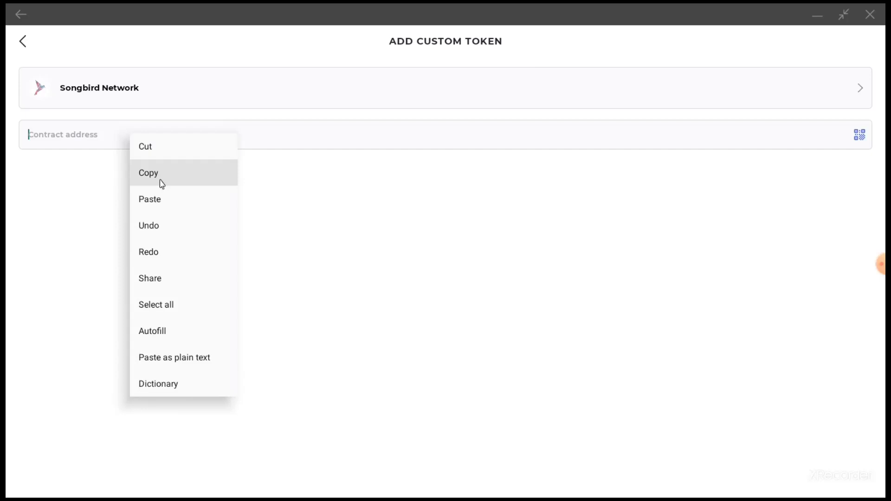
left_click(150, 199)
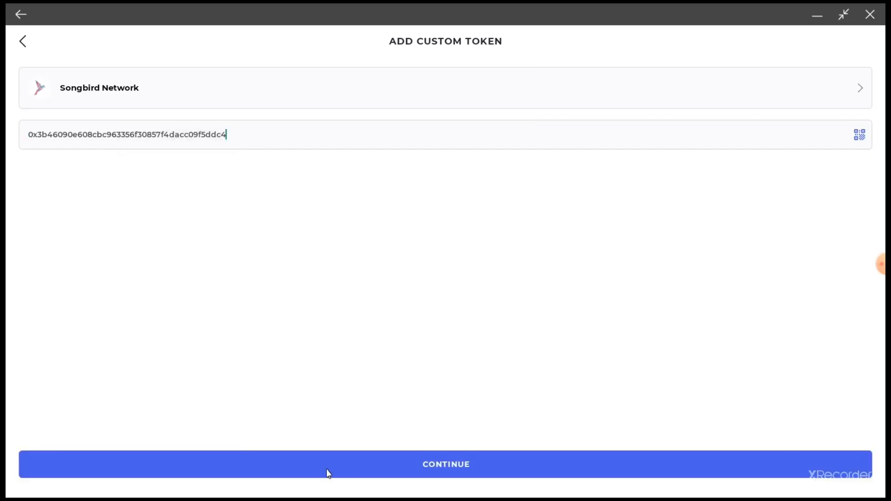
left_click(445, 464)
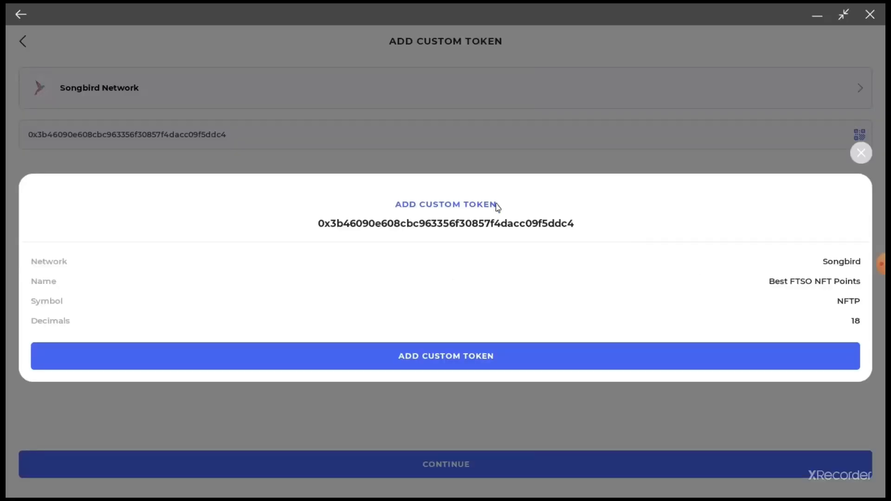
mouse_move(855, 315)
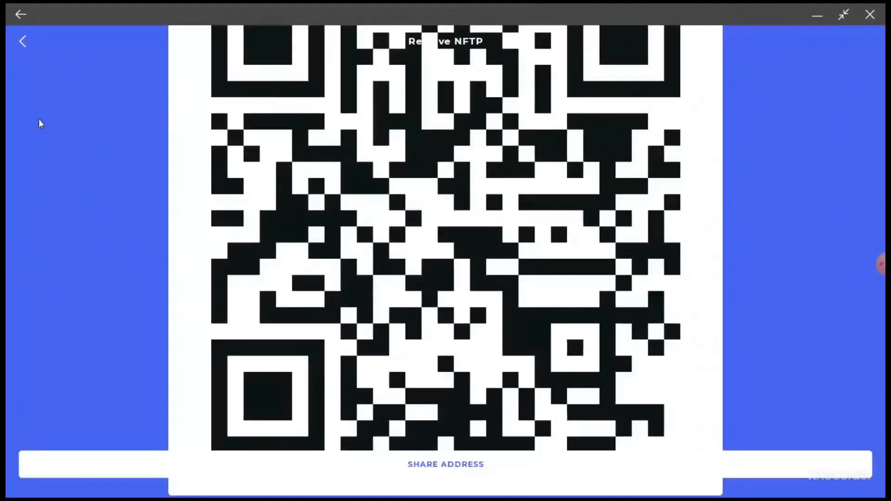
Leave the NFTP receive code and return to the Receive coin list
left_click(22, 41)
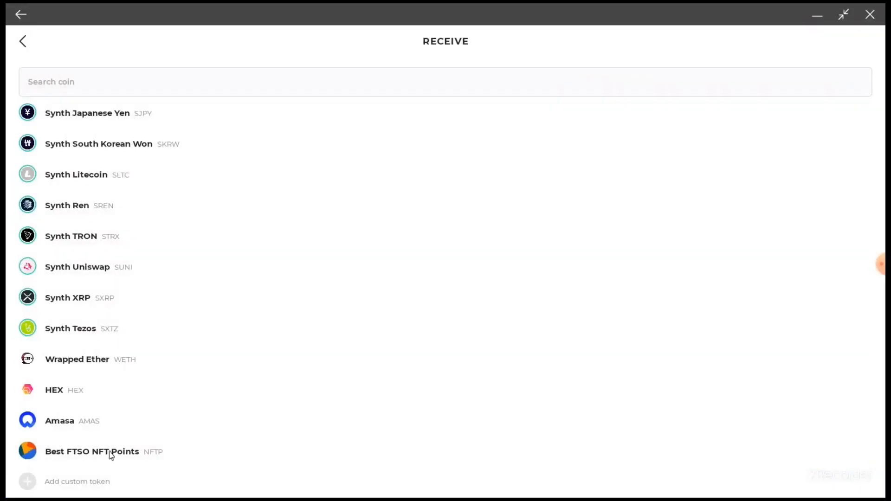
mouse_move(194, 458)
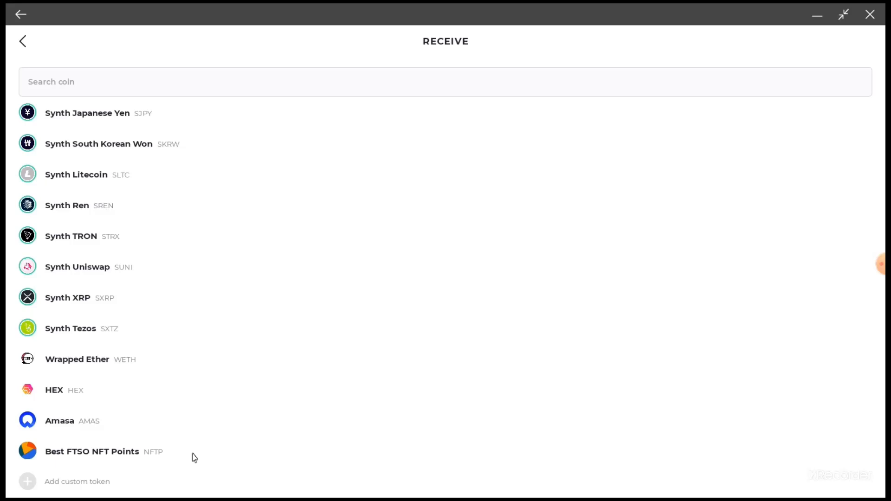
mouse_move(189, 455)
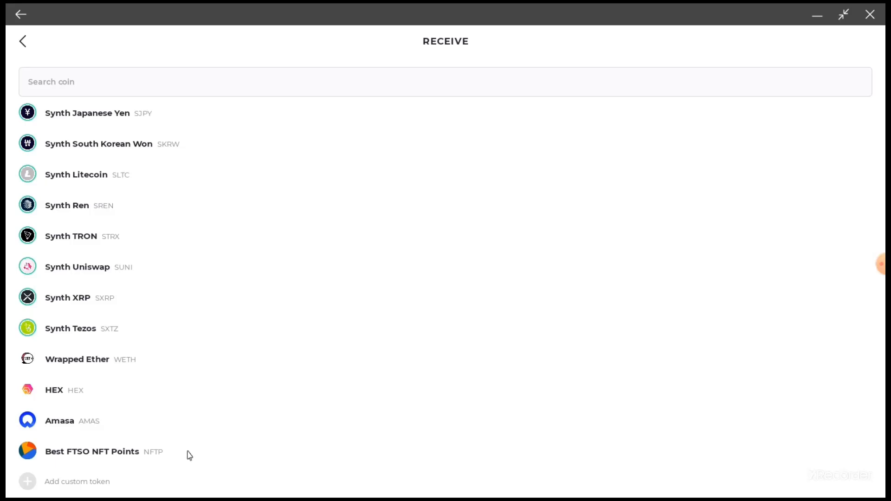
mouse_move(294, 323)
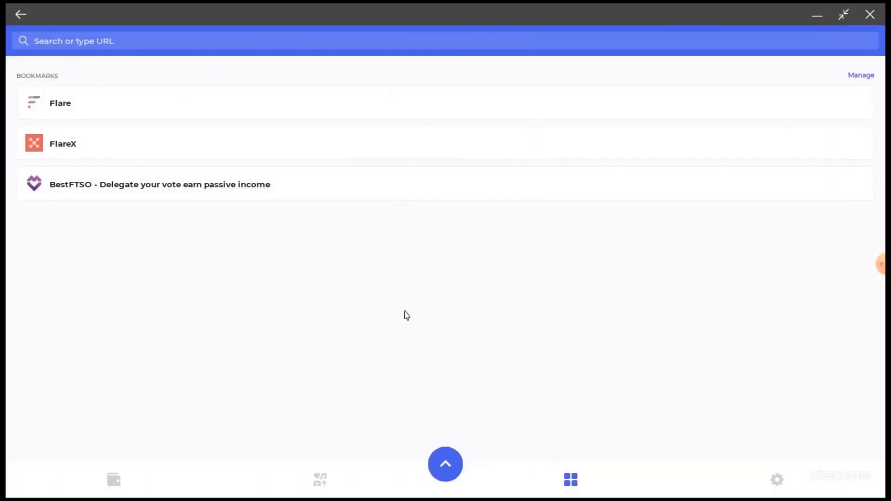
mouse_move(400, 248)
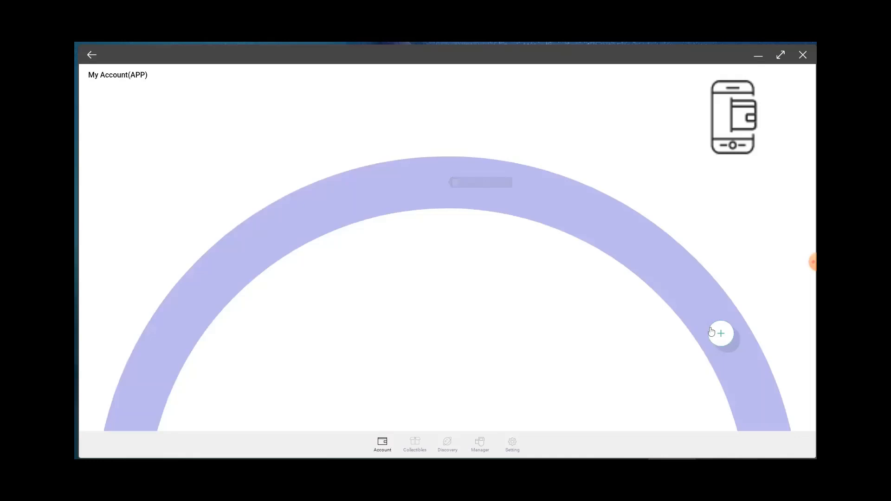
mouse_move(724, 340)
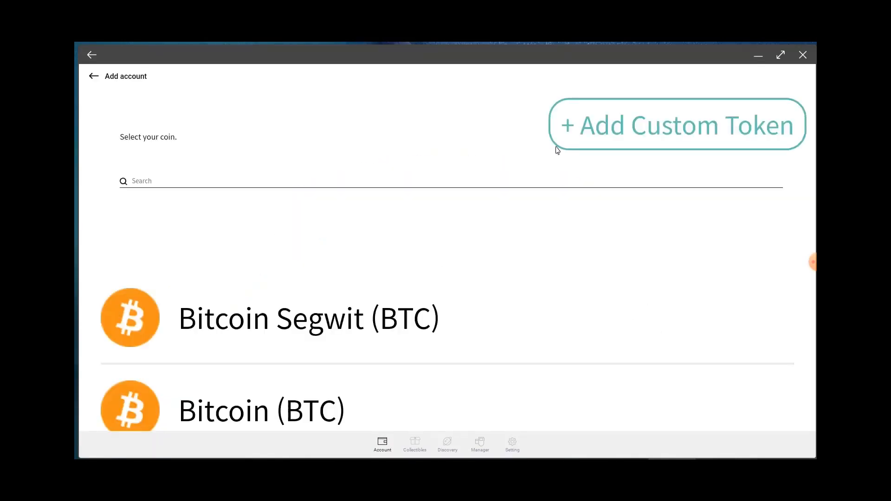
Enter the SONGBIRD-ERC20 custom token with the NFTp contract address, symbol NFTP and 18 decimals
left_click(677, 125)
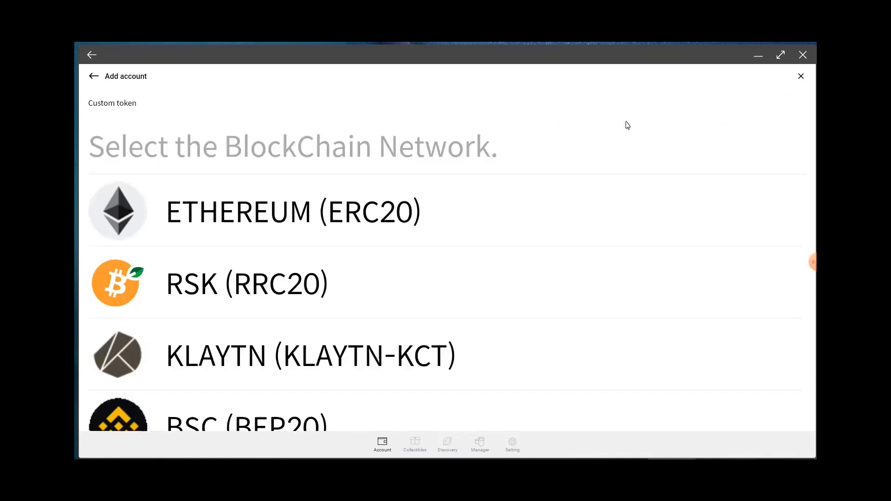
scroll("down", 3)
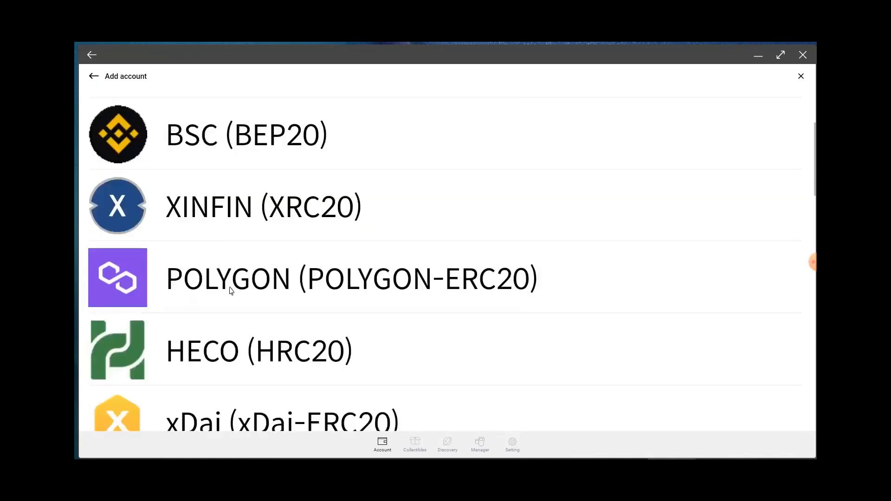
scroll("down", 3)
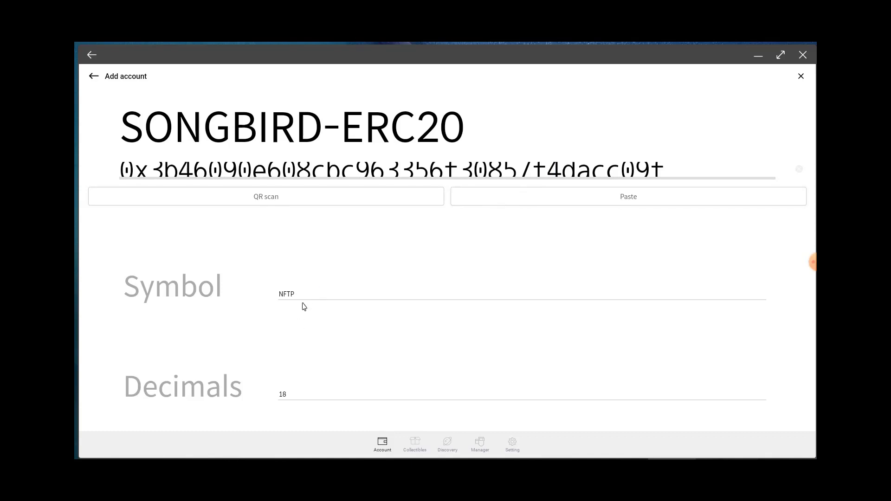
scroll("down", 3)
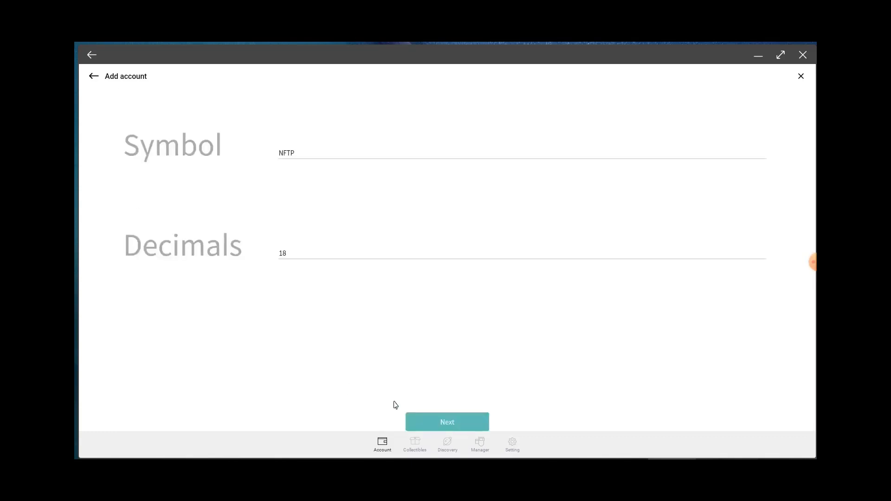
left_click(446, 422)
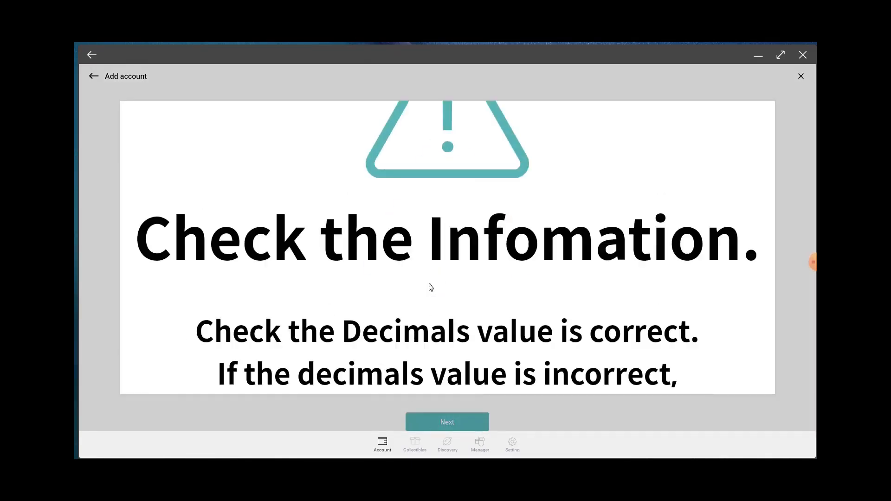
Confirm the 18 decimals through the warning and create the NFTP-01 token account
left_click(447, 421)
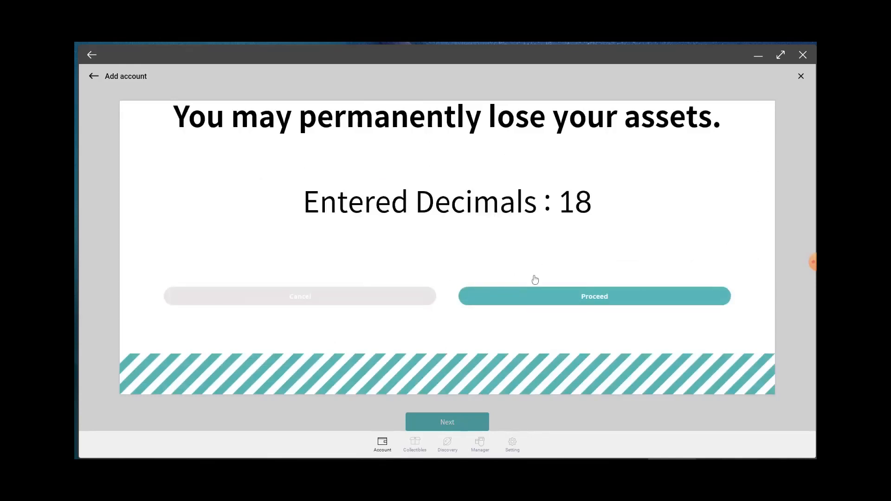
left_click(593, 297)
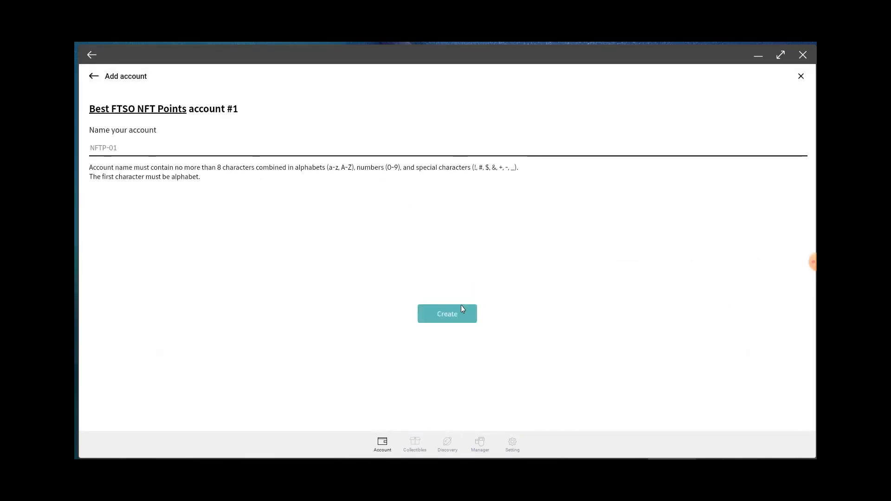
left_click(448, 314)
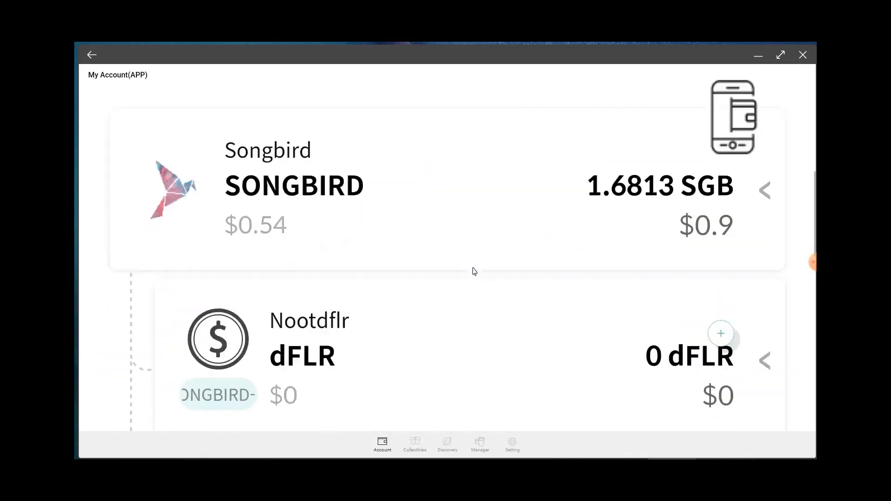
scroll("down", 3)
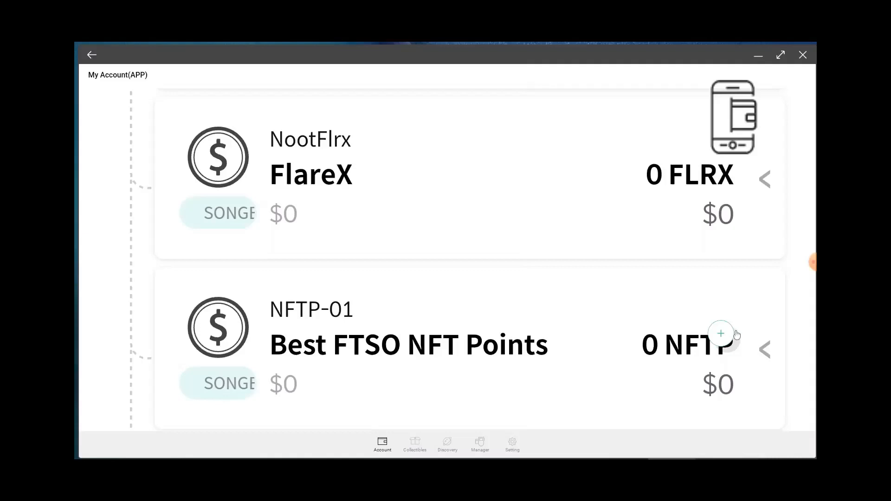
Browse the Add account coin list, briefly choosing Ethereum before backing out without creating
left_click(720, 335)
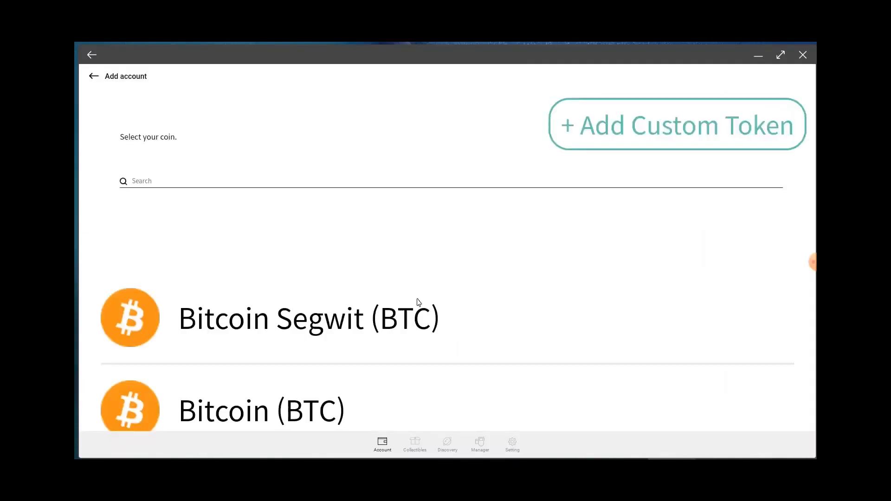
scroll("down", 3)
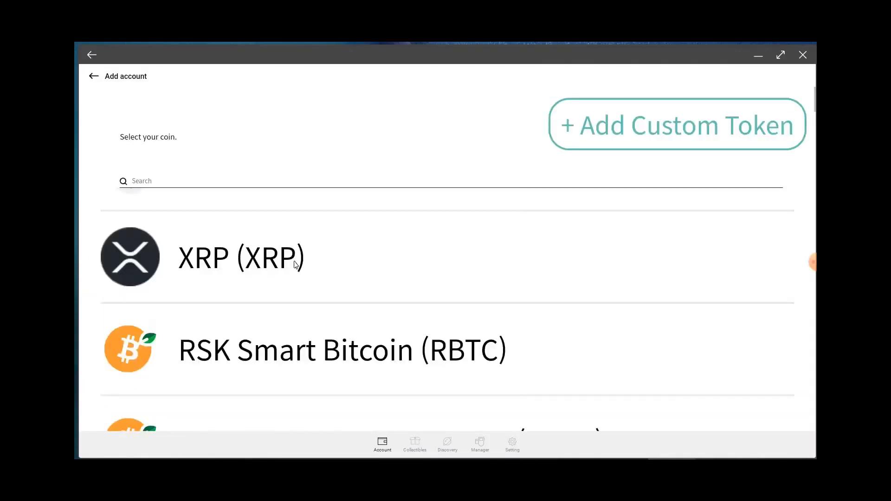
scroll("up", 3)
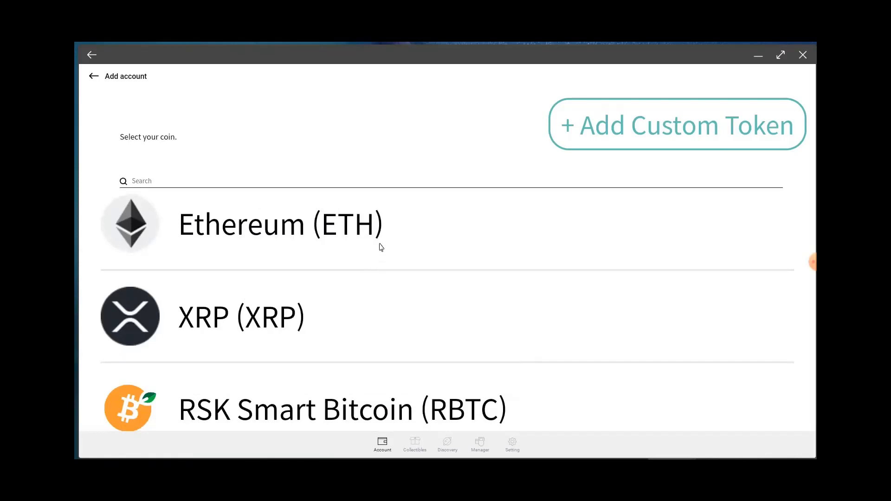
scroll("up", 3)
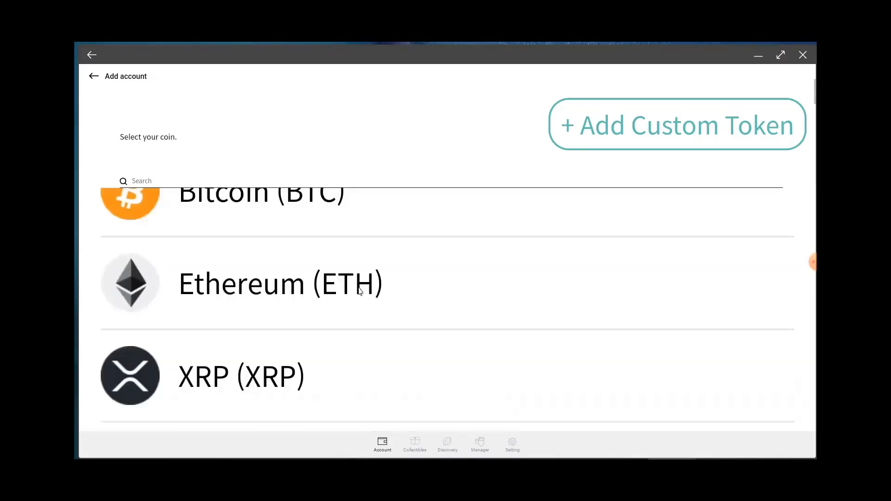
left_click(280, 284)
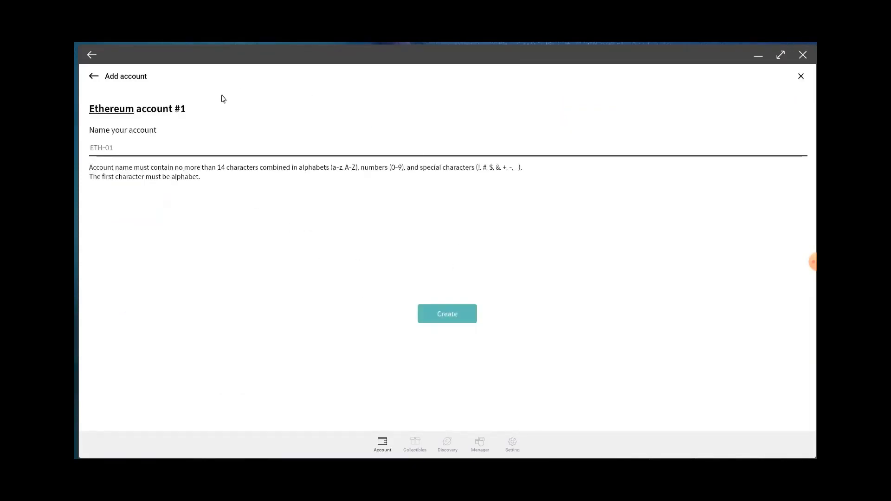
left_click(93, 76)
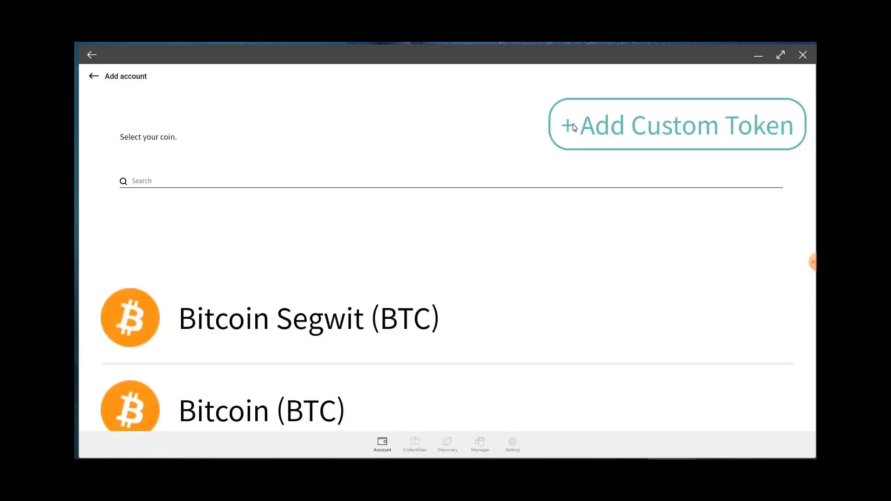
mouse_move(621, 130)
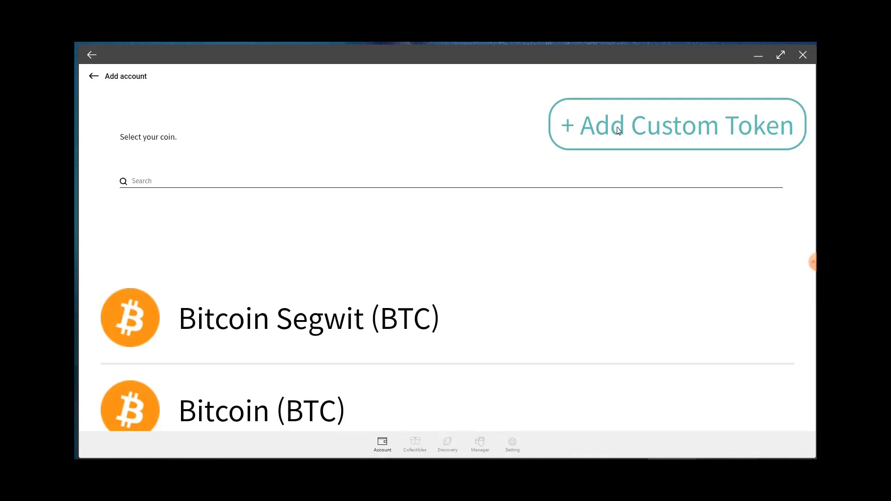
mouse_move(612, 134)
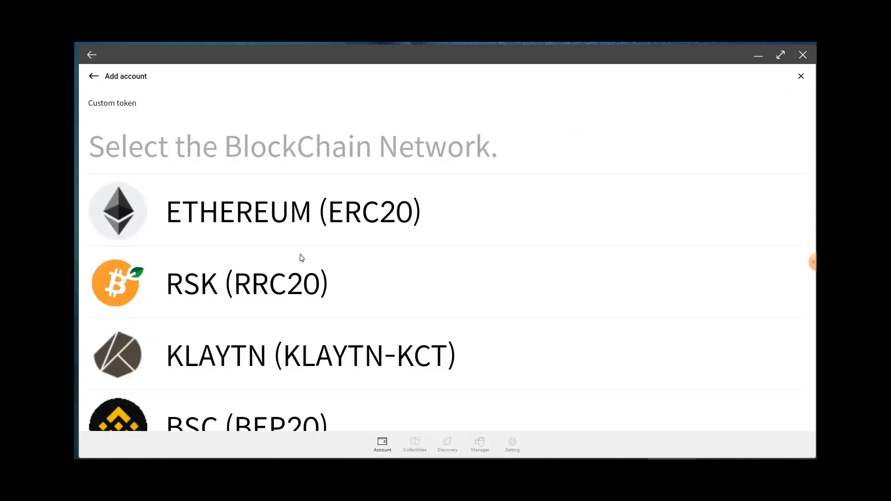
scroll("down", 3)
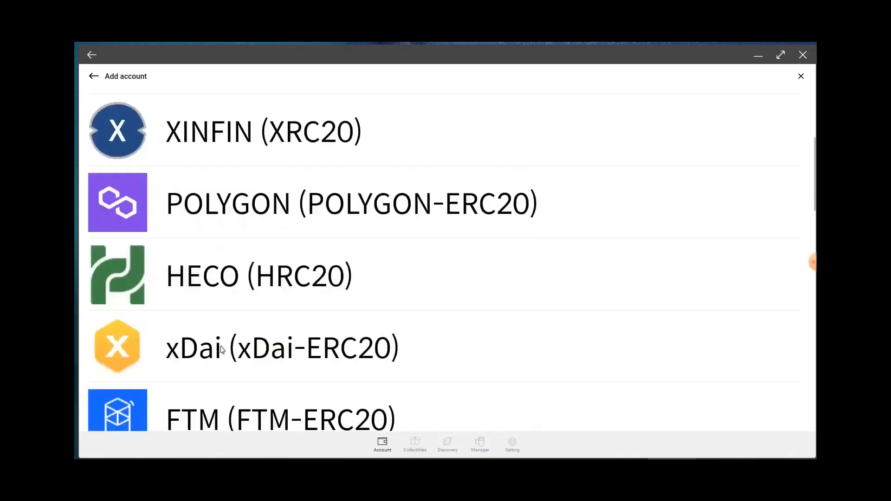
scroll("down", 3)
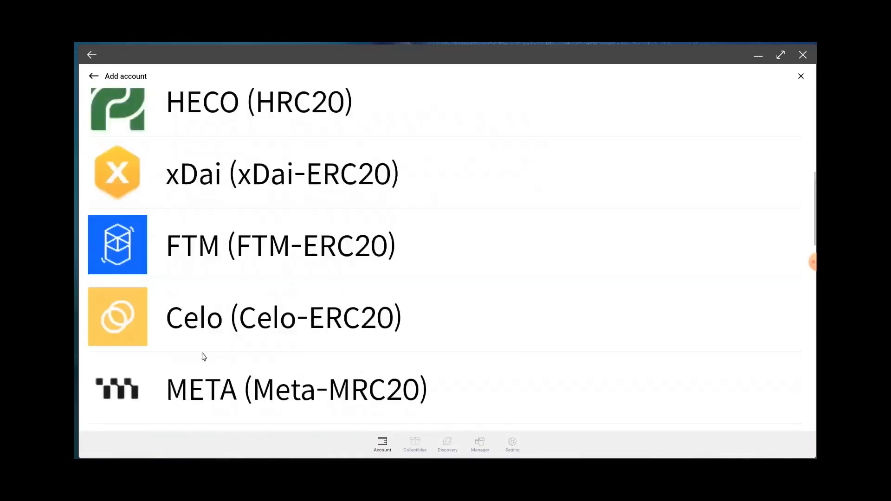
scroll("down", 3)
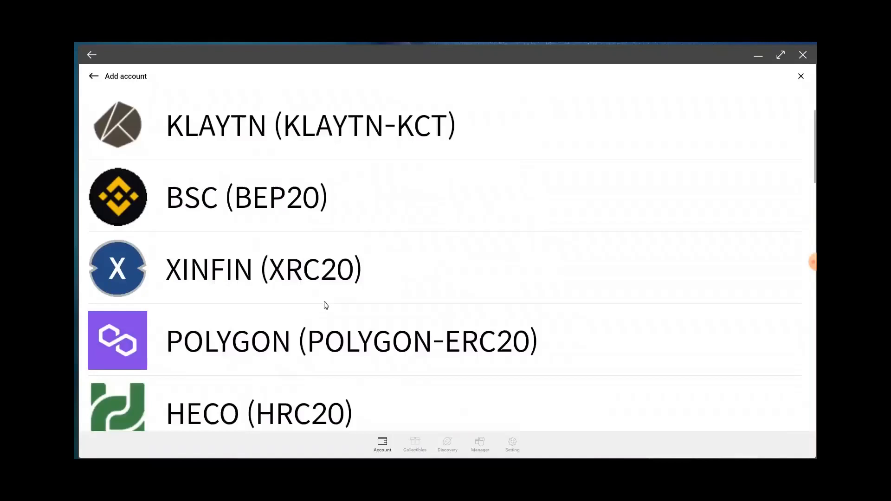
scroll("up", 3)
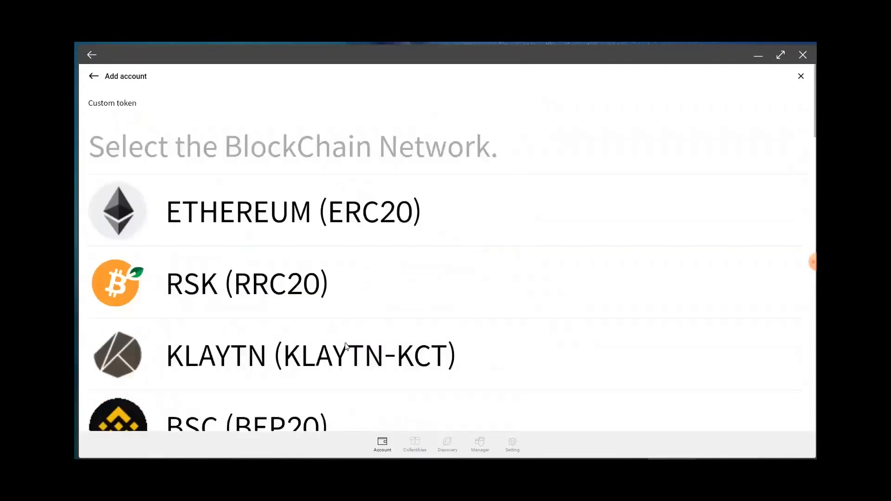
scroll("down", 3)
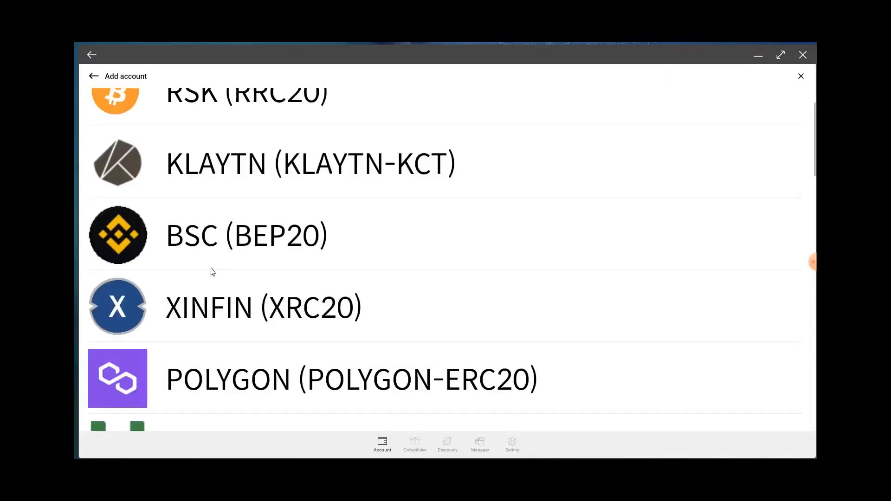
scroll("down", 3)
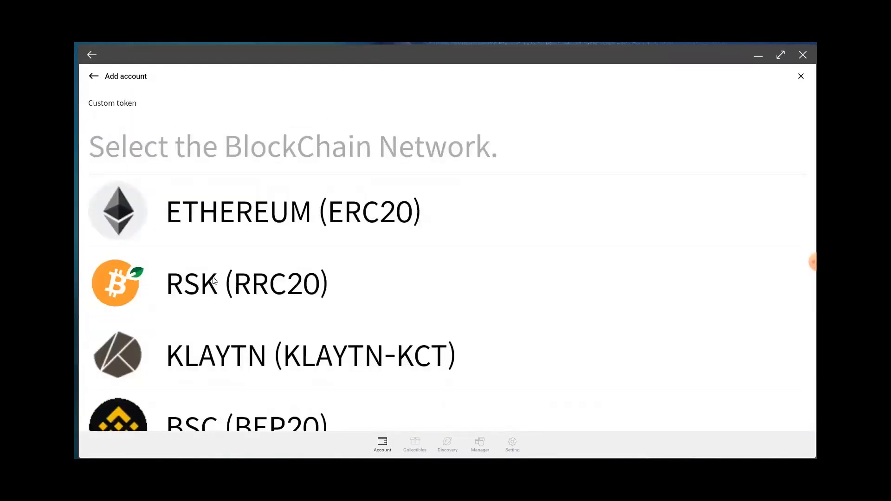
scroll("down", 3)
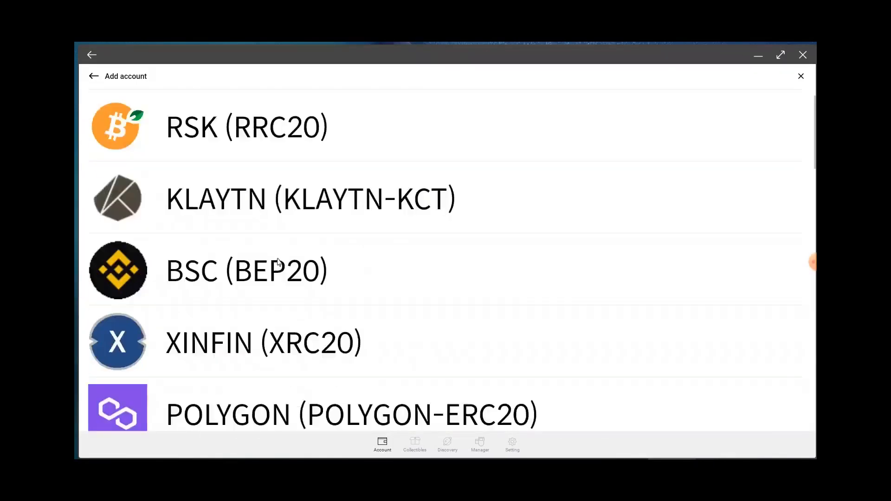
scroll("up", 3)
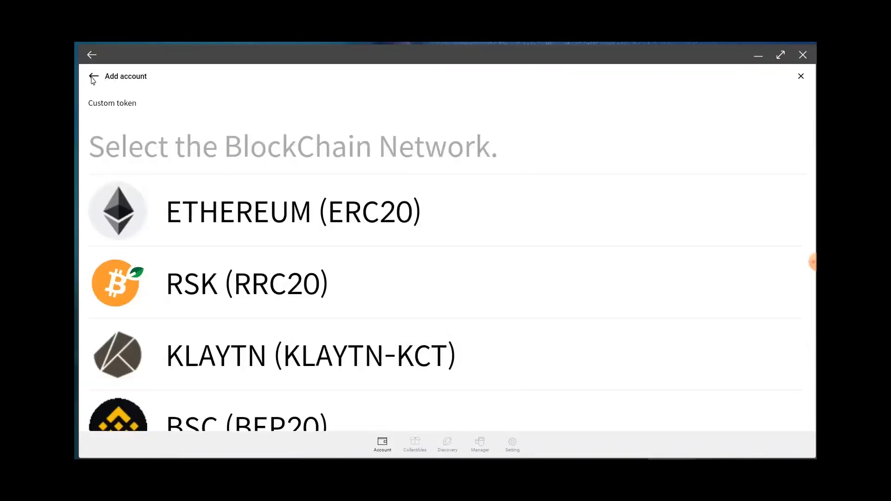
left_click(92, 76)
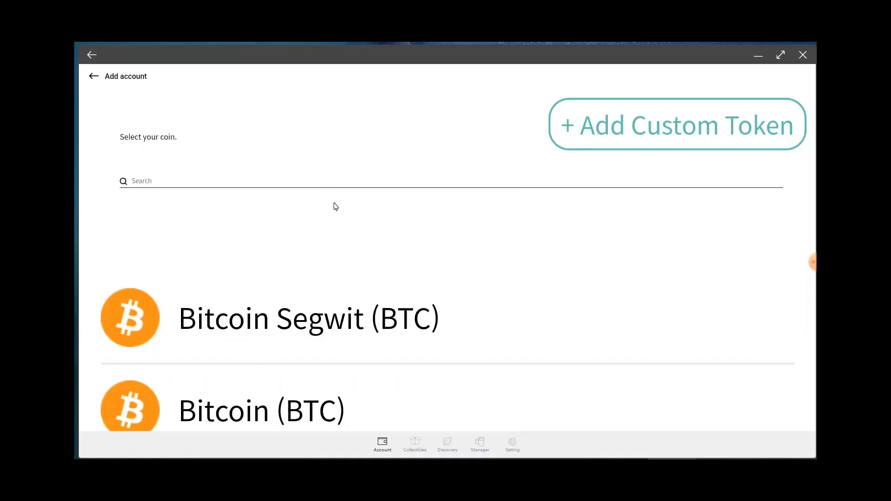
mouse_move(230, 88)
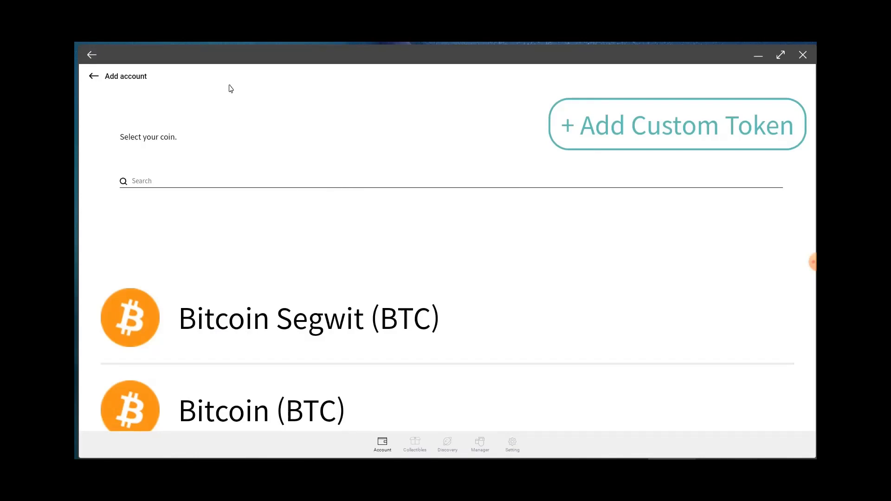